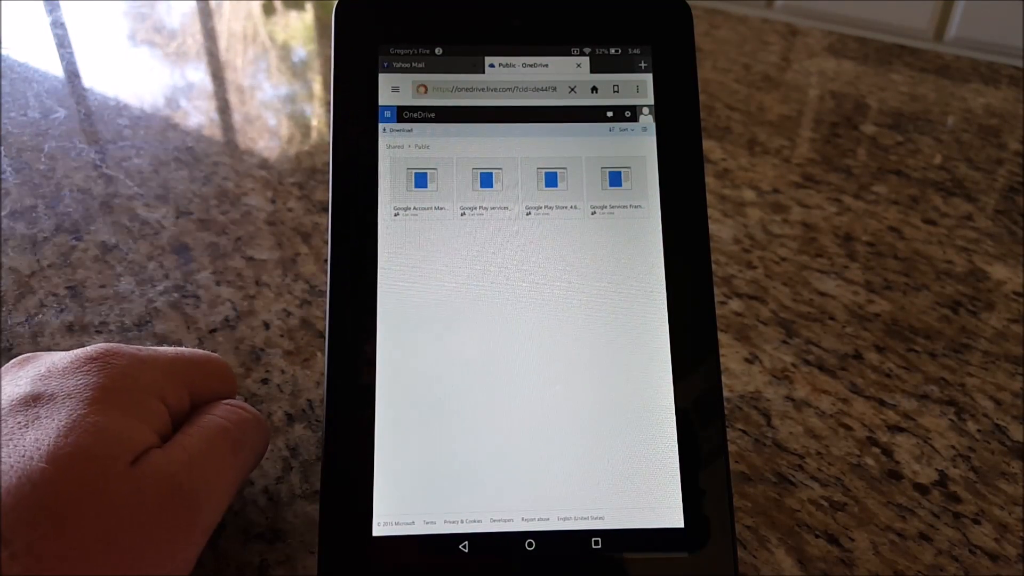
View the shared OneDrive Public folder with the four Google app packages in Silk
click(487, 182)
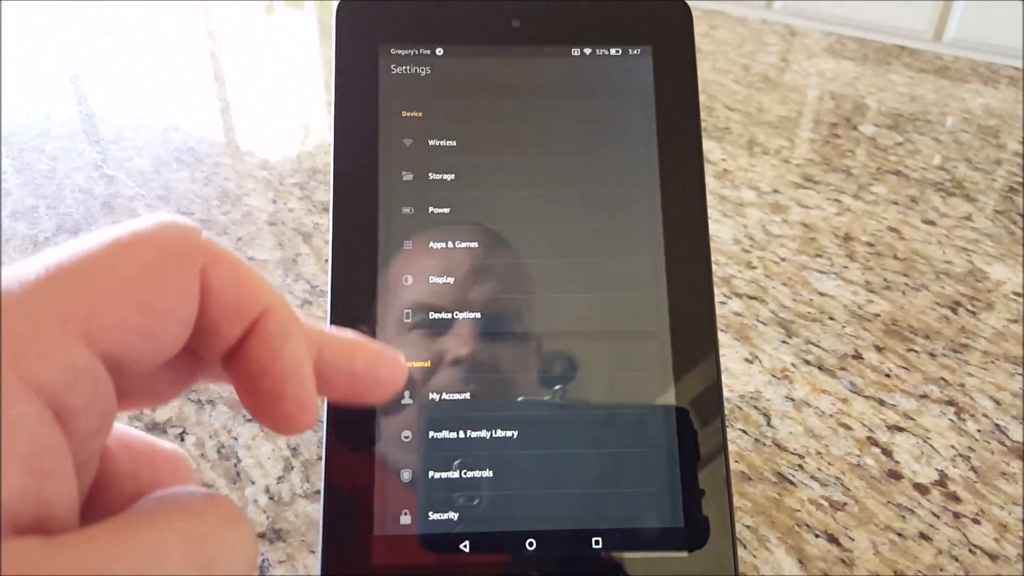
Enable Apps from Unknown Sources under Security, then return home
scroll(down, 3)
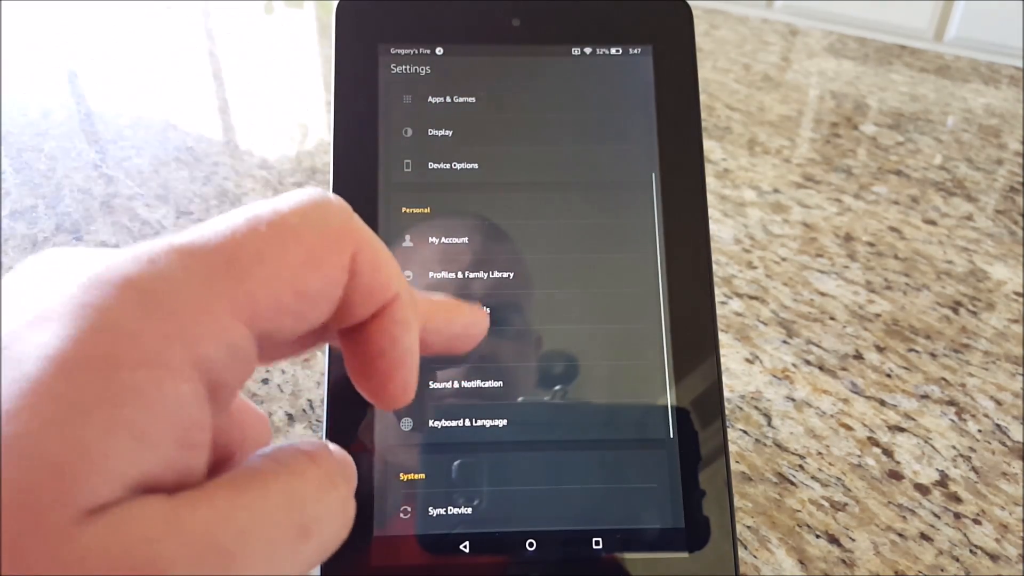
click(457, 309)
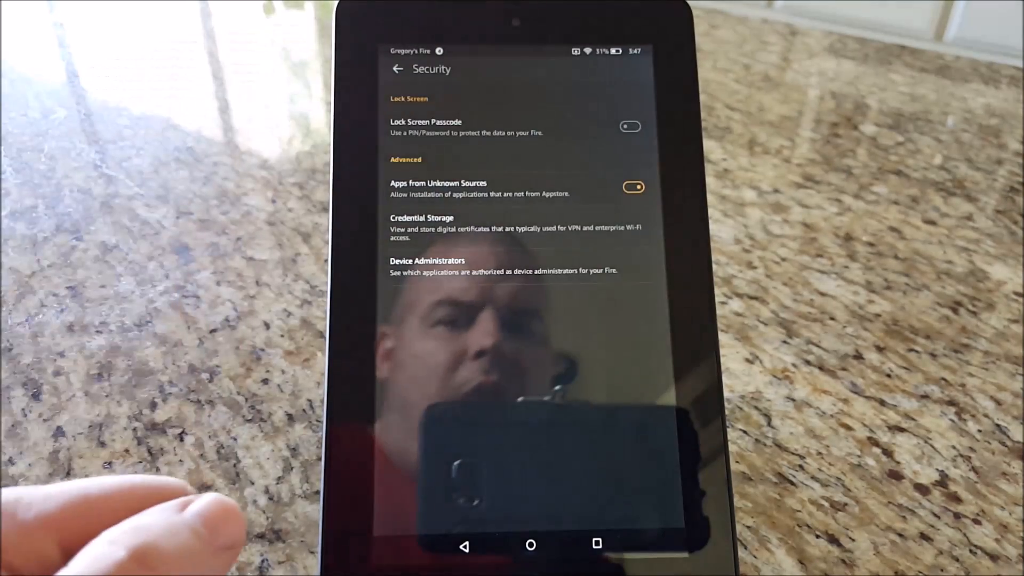
click(530, 544)
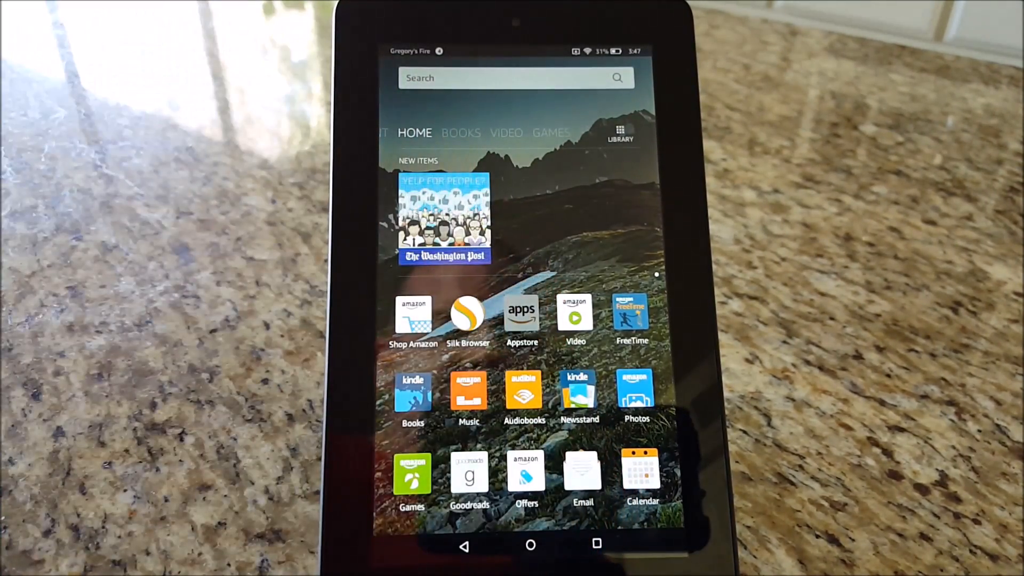
Install the Google Play services APK from ES File Explorer's Download folder
click(521, 314)
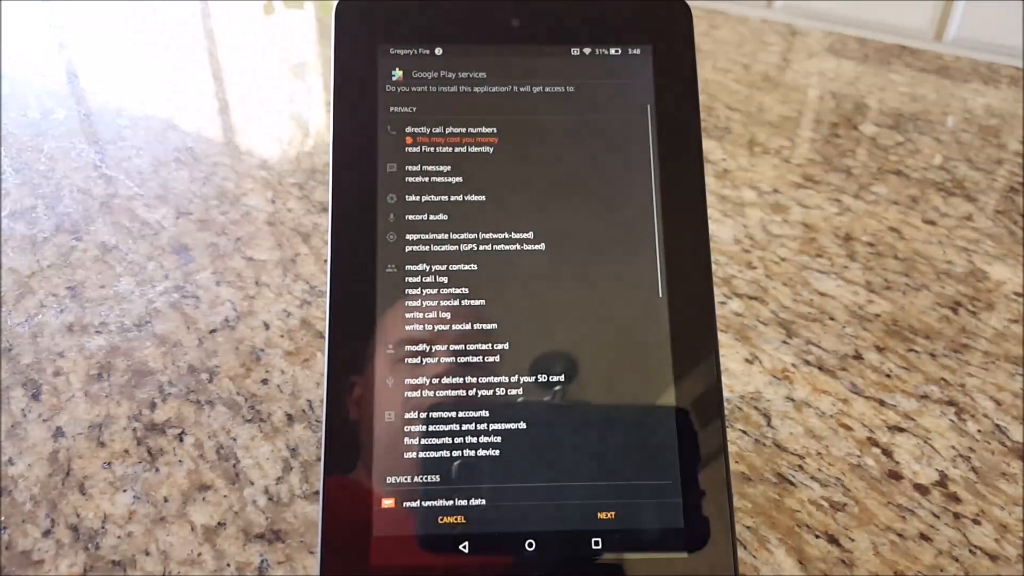
scroll(down, 3)
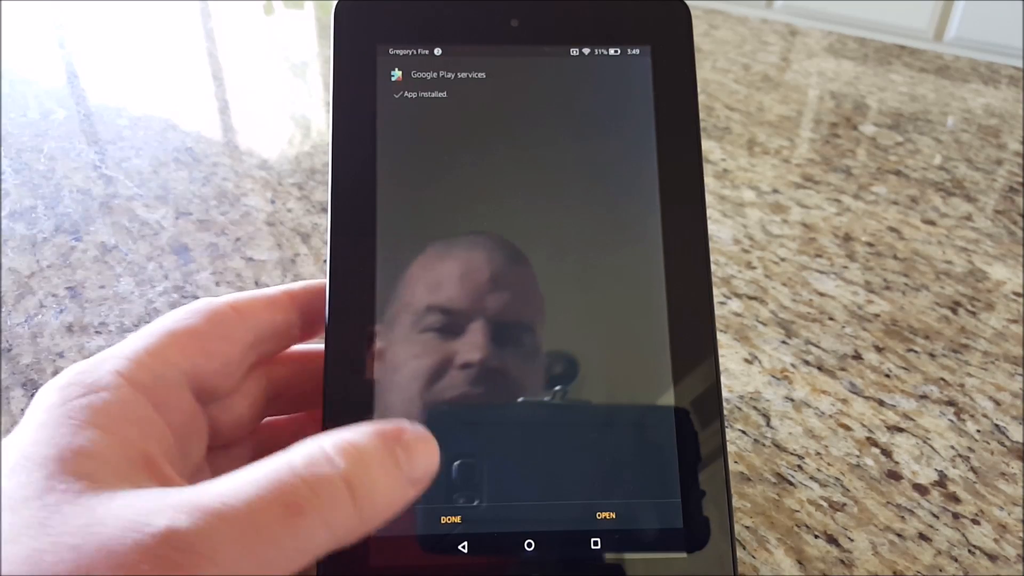
Install the Google Services Framework APK and return to the Download folder
click(451, 518)
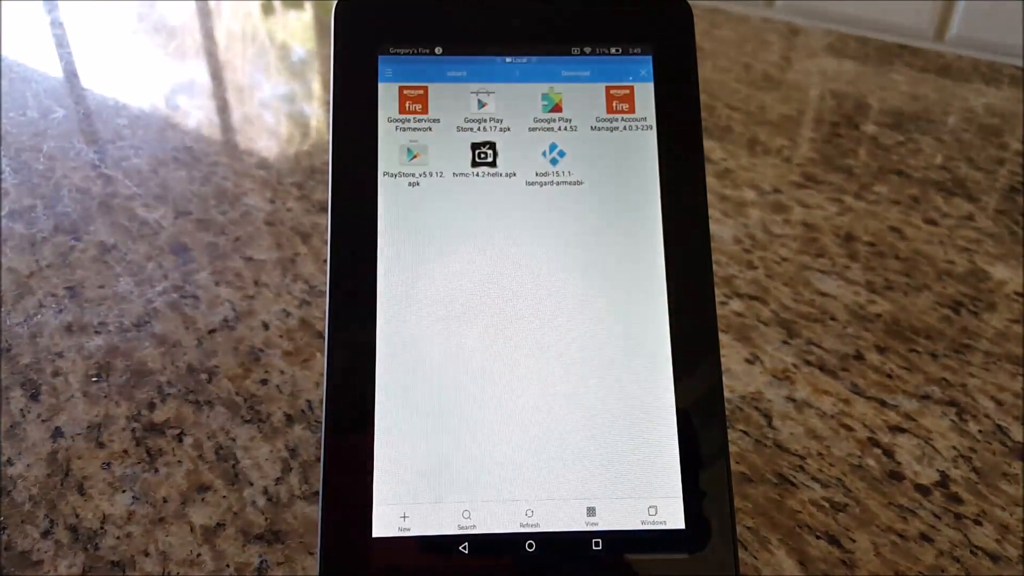
click(413, 108)
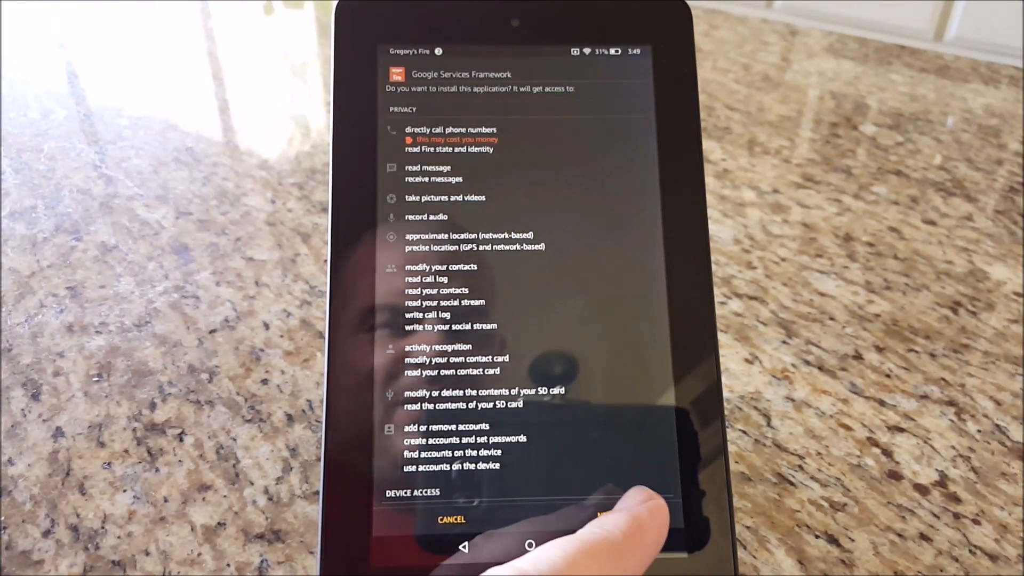
click(614, 519)
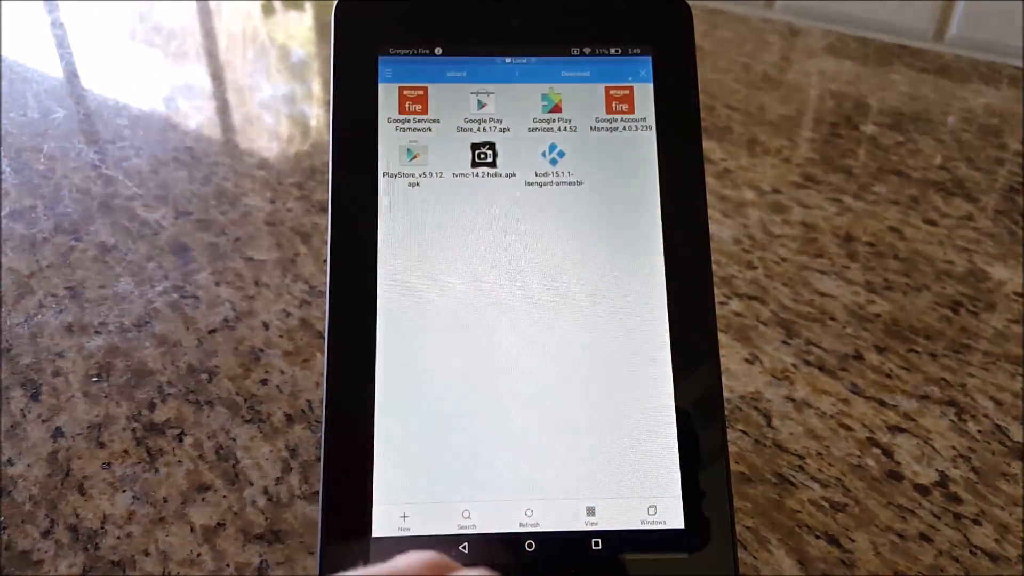
click(483, 105)
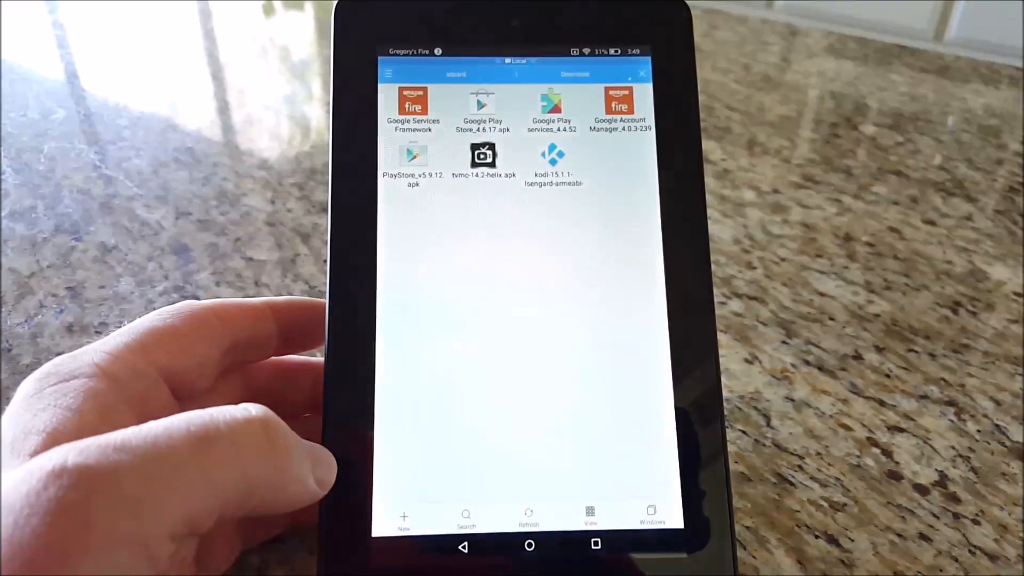
Launch the Play Store from the Home apps page
click(529, 544)
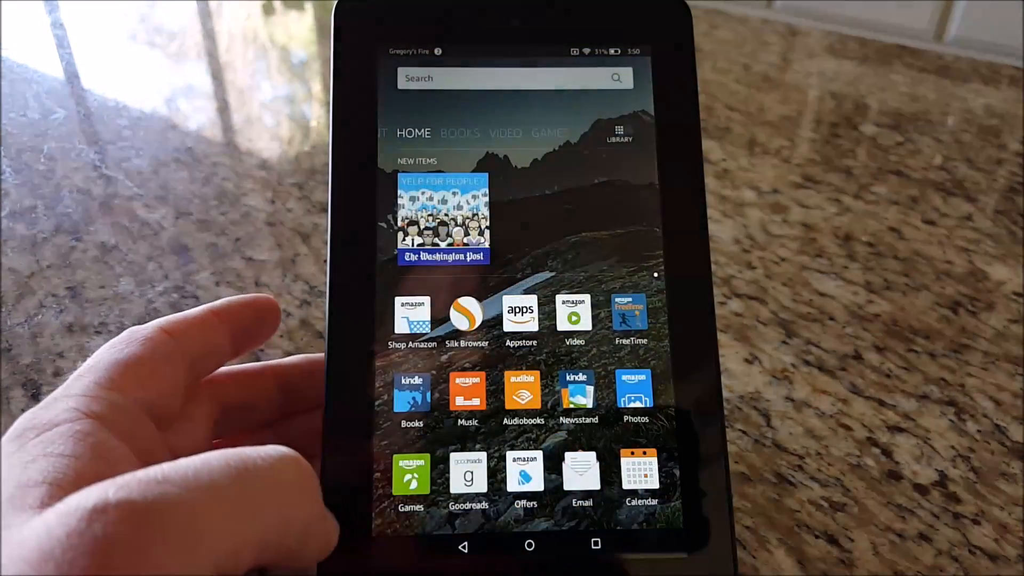
scroll(down, 3)
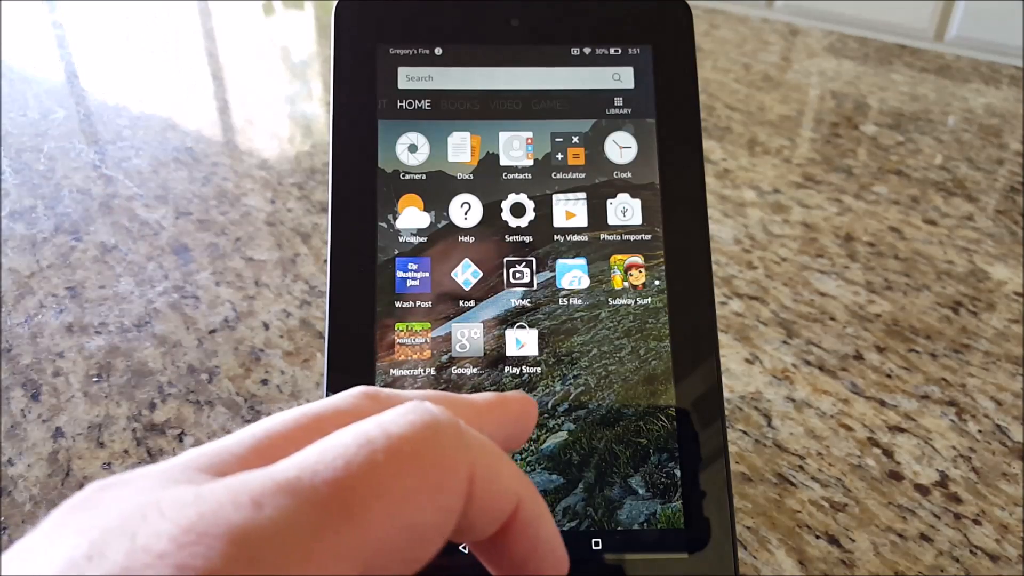
click(521, 343)
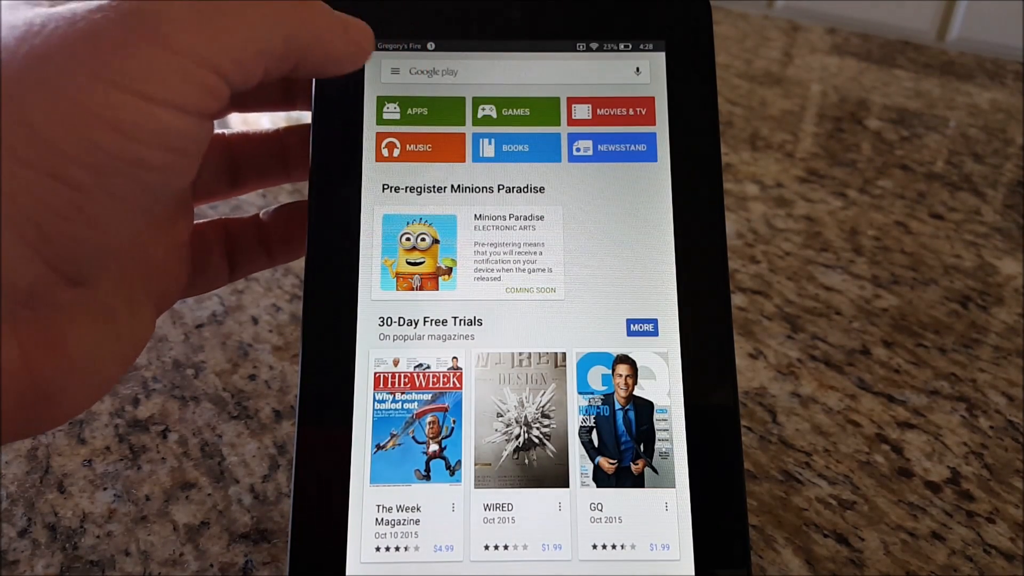
Check Play Store build version 5.9.12 is up to date in Settings
click(395, 71)
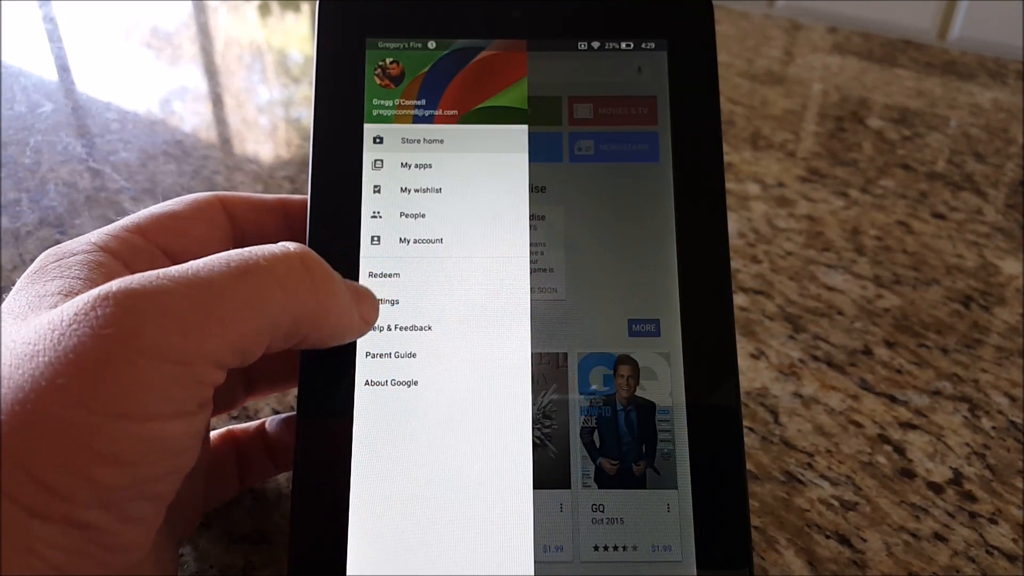
click(384, 301)
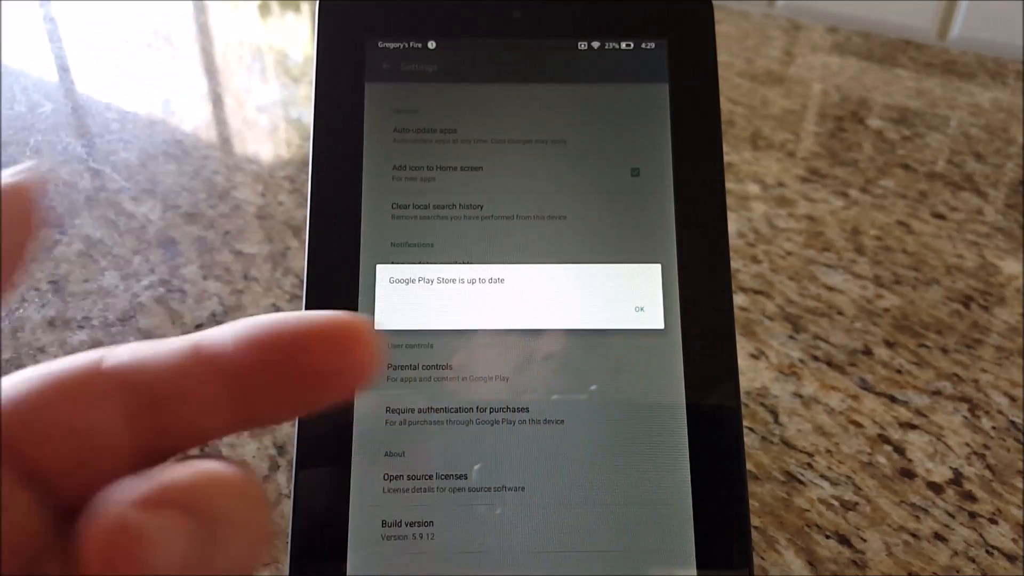
click(638, 309)
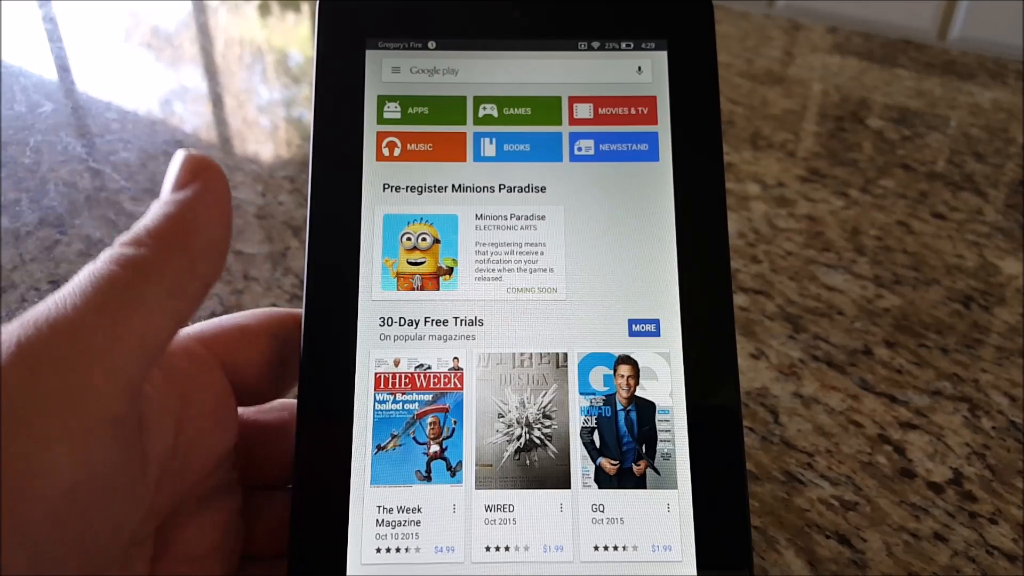
Scroll the Top Free apps chart down to the Solitaire game
click(421, 110)
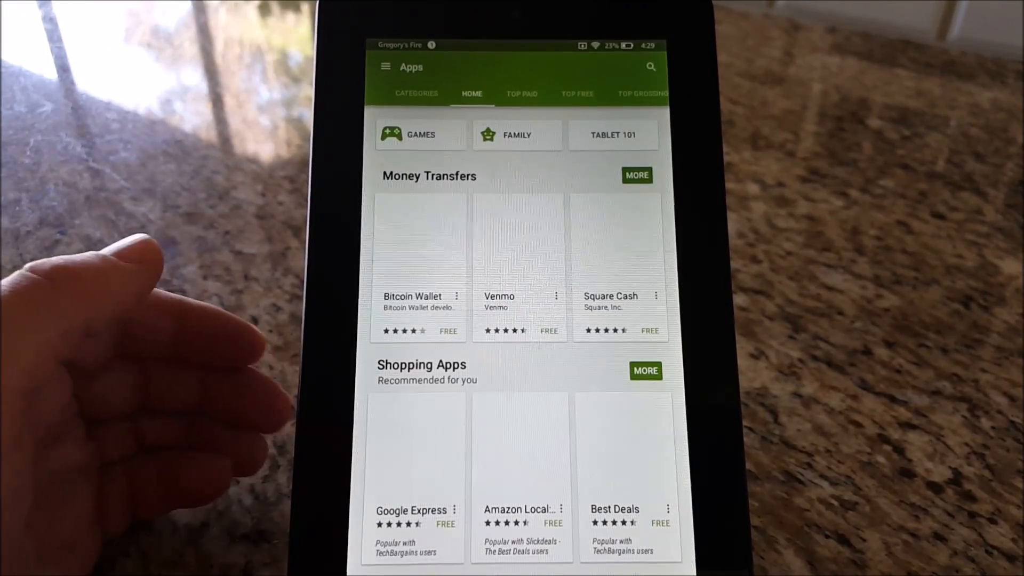
scroll(down, 3)
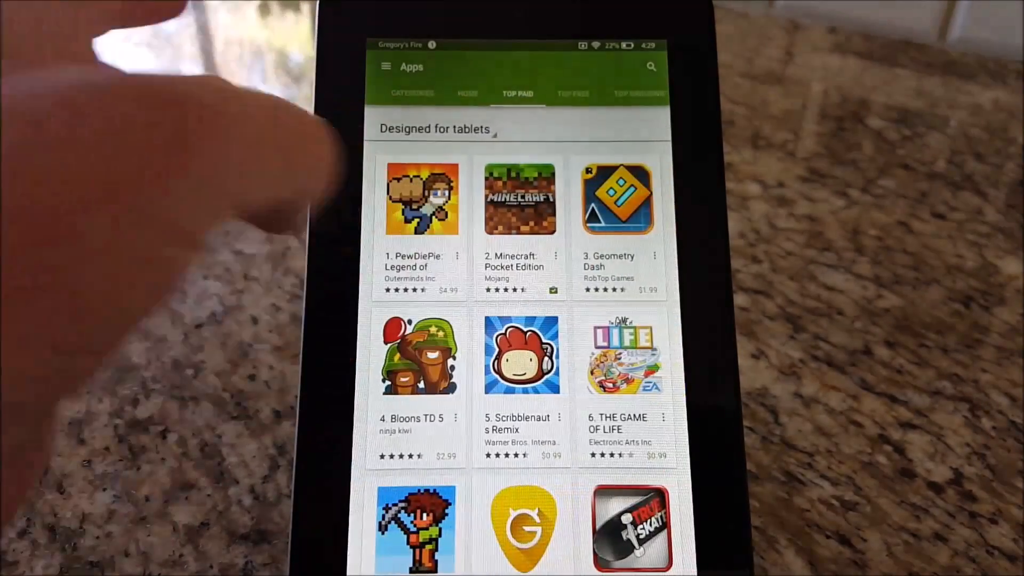
click(517, 93)
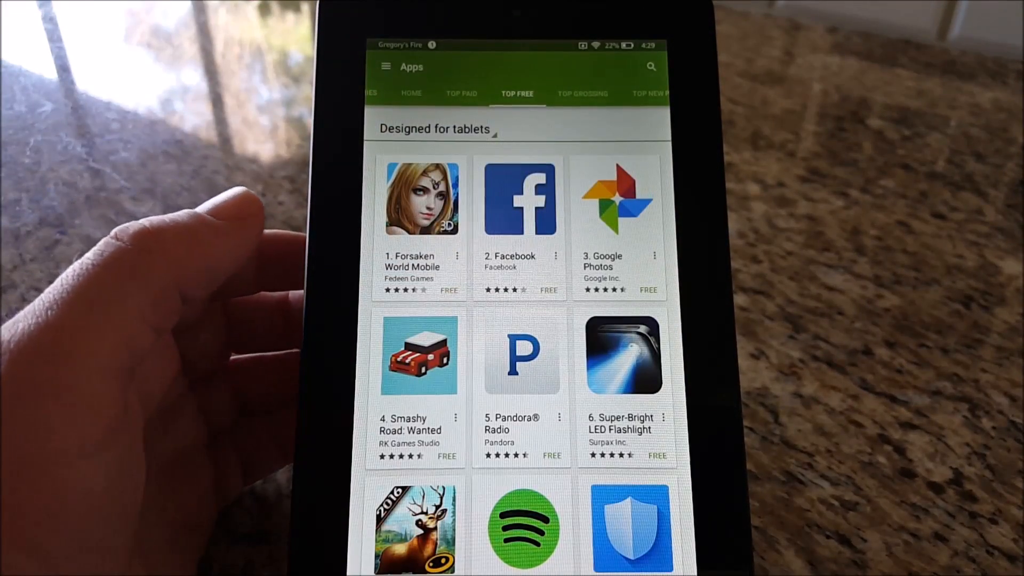
scroll(down, 3)
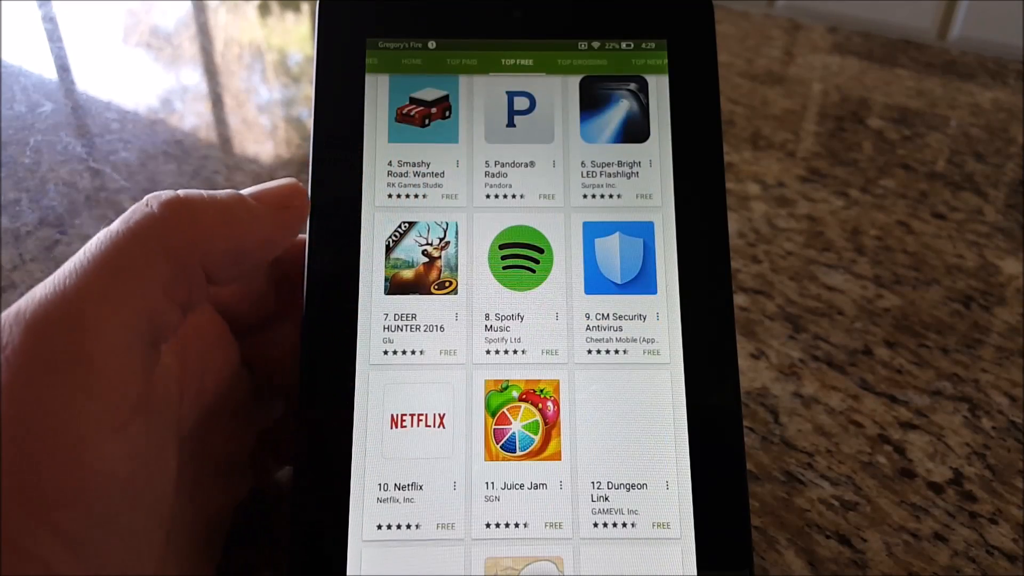
scroll(down, 3)
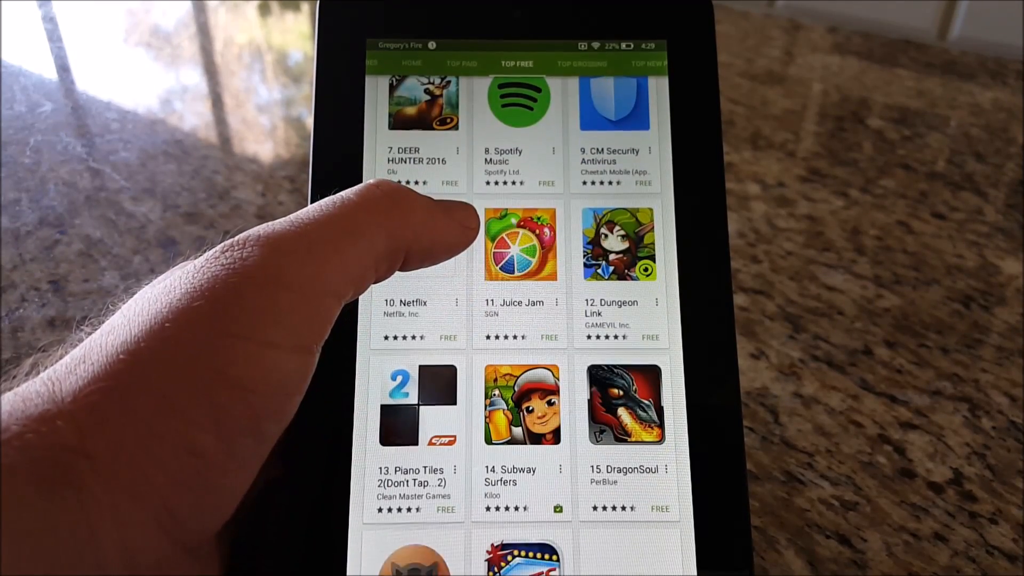
scroll(down, 3)
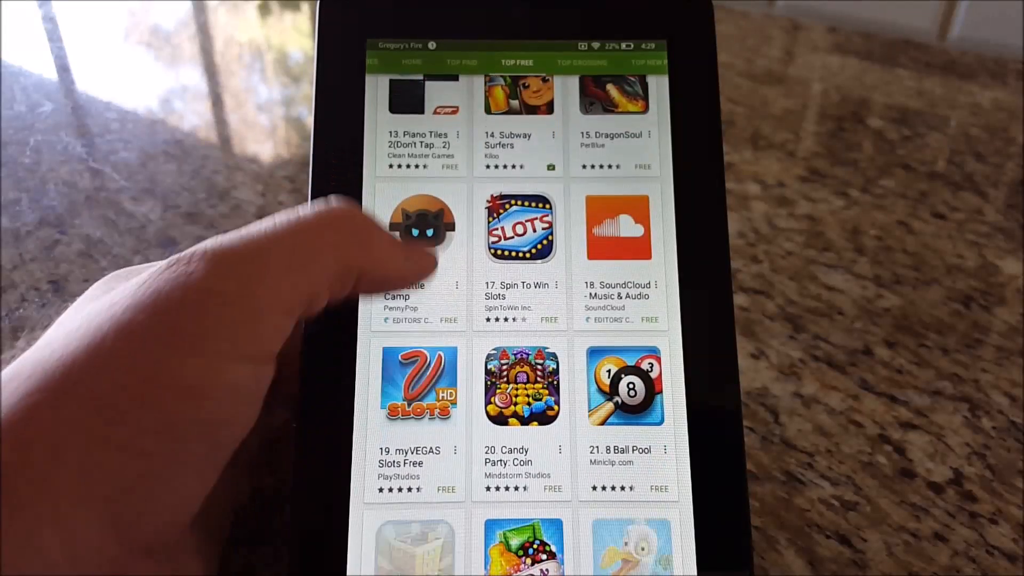
scroll(down, 3)
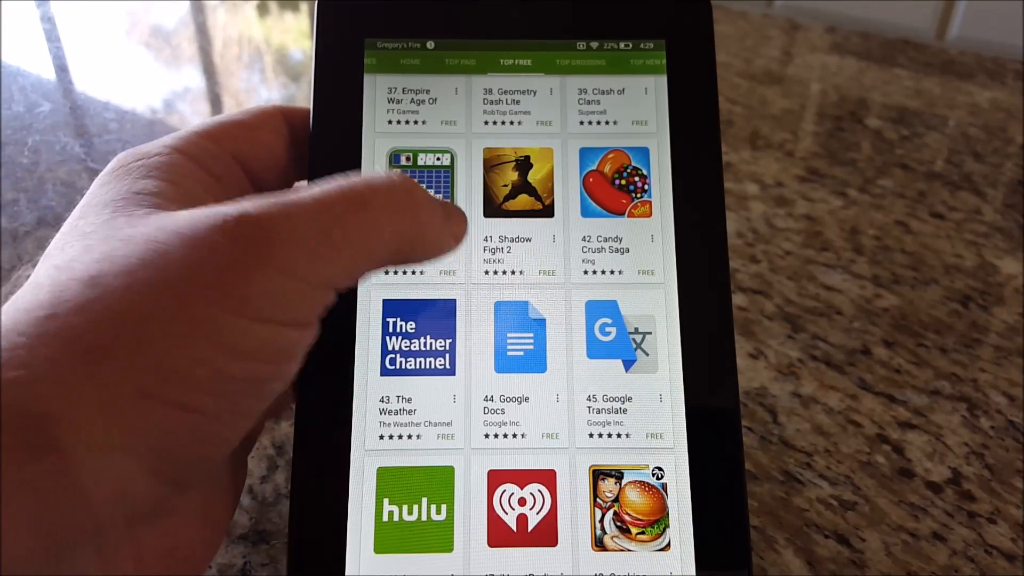
Install Solitaire, accepting its permissions
click(419, 183)
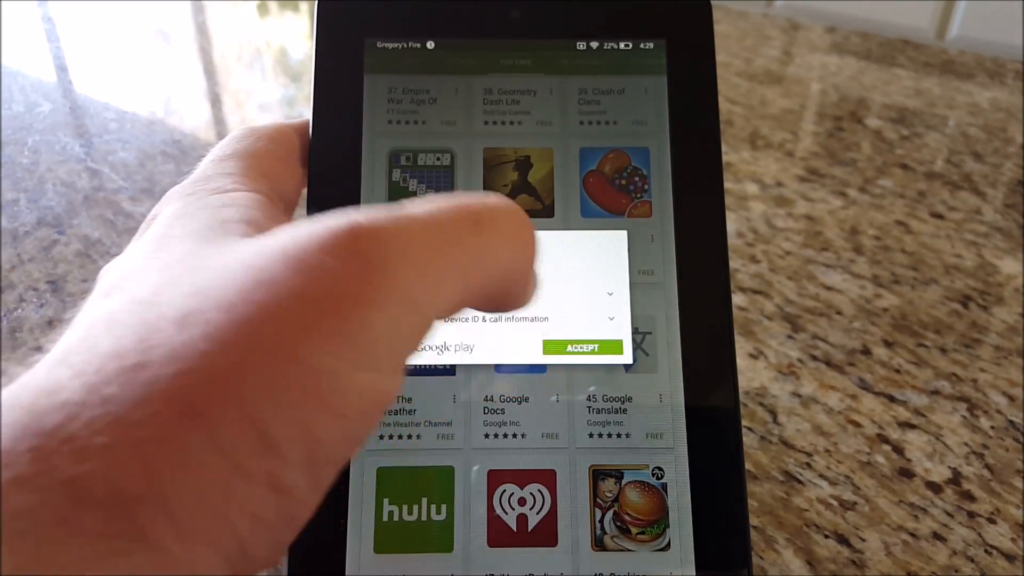
click(582, 346)
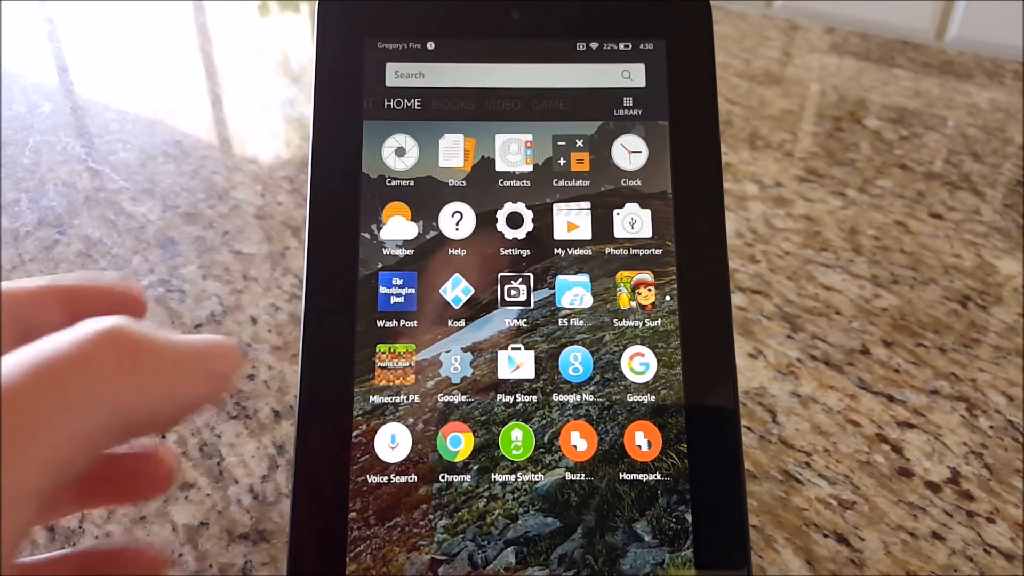
Launch Chrome, accept its terms and skip sign-in to a new tab
click(455, 442)
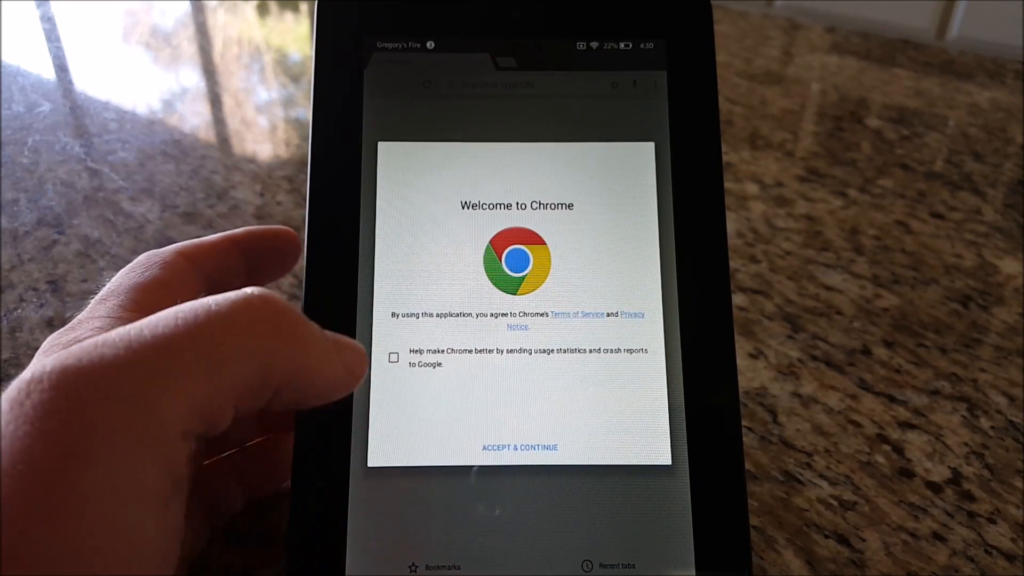
click(519, 447)
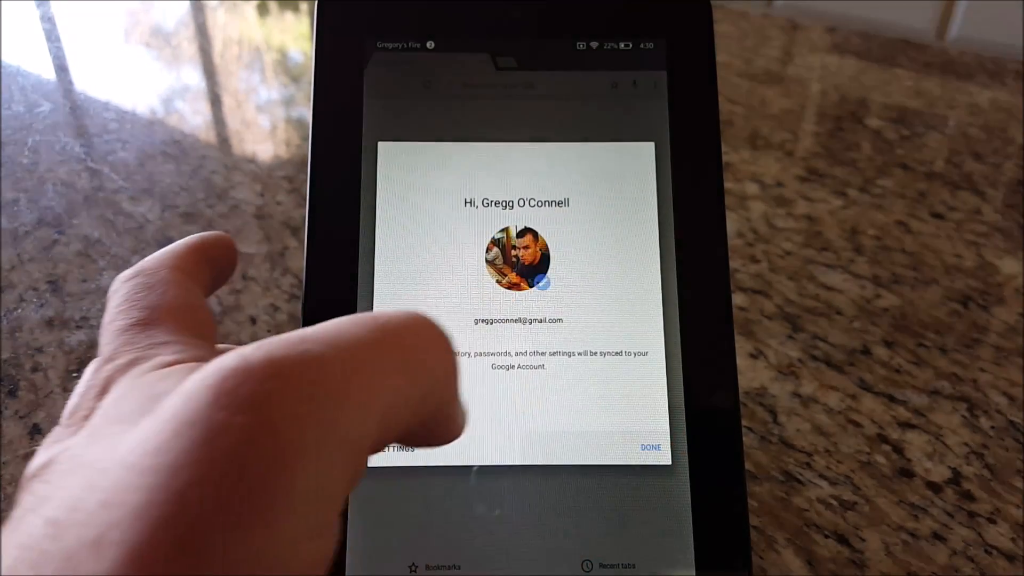
click(651, 447)
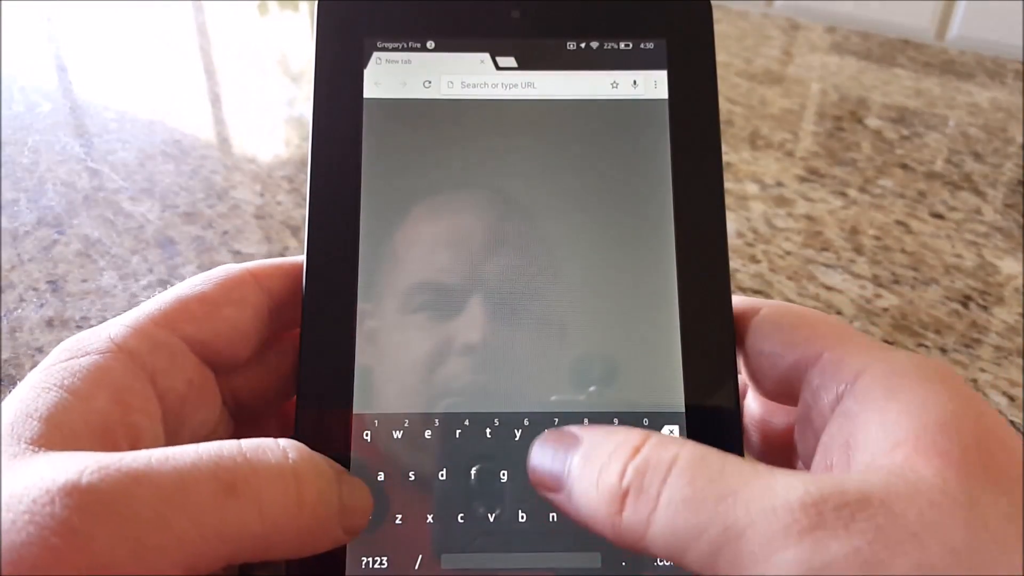
Load yahoo.com from the 'yah' address-bar suggestion
text(yah)
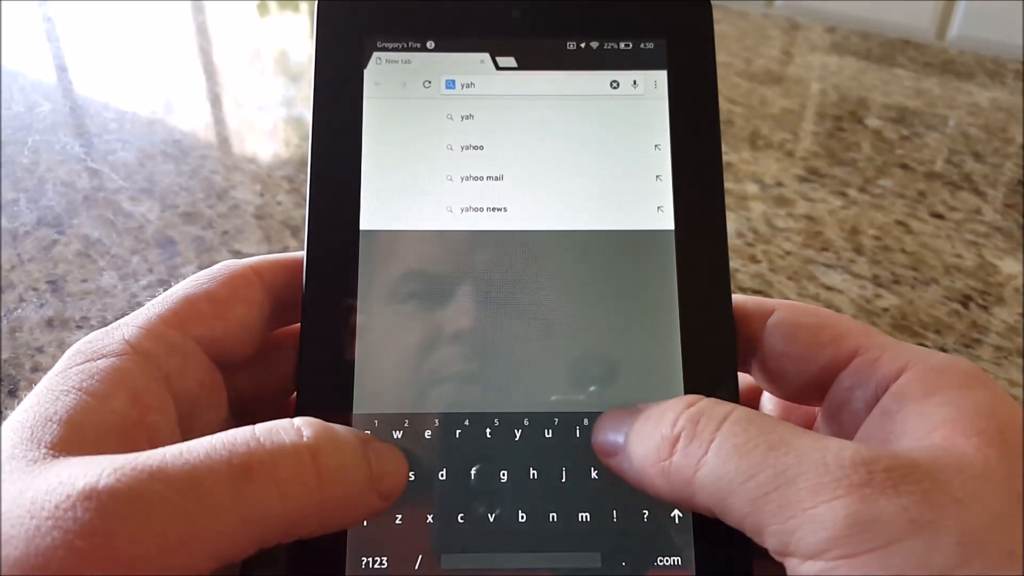
key(enter)
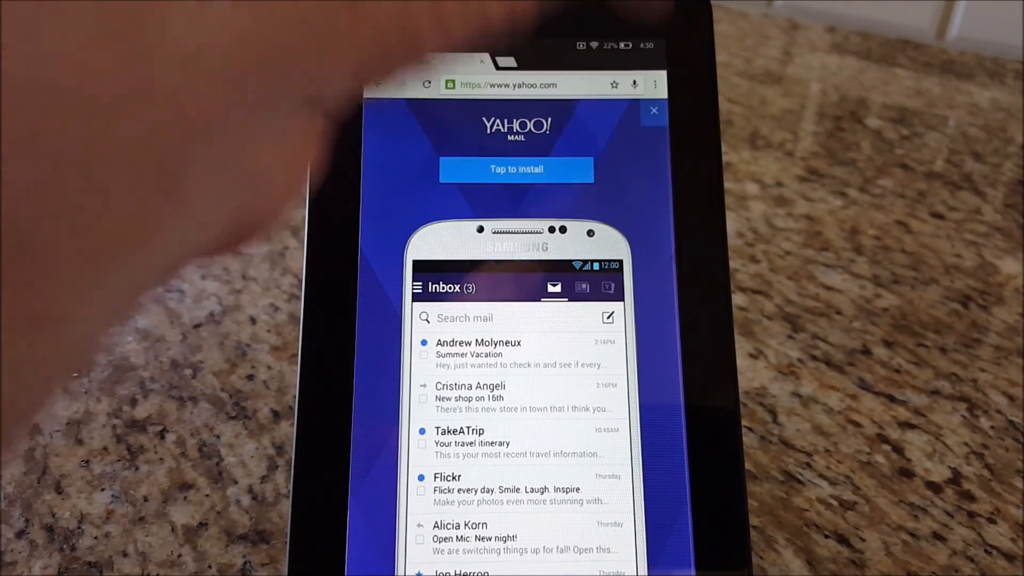
click(654, 111)
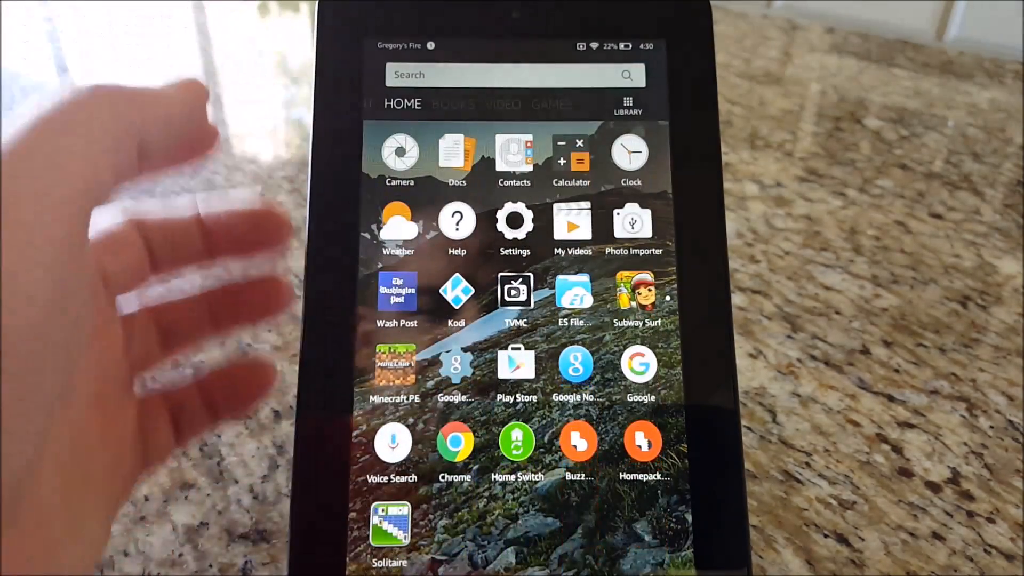
Launch Solitaire from the home screen and choose Random Deal
click(399, 153)
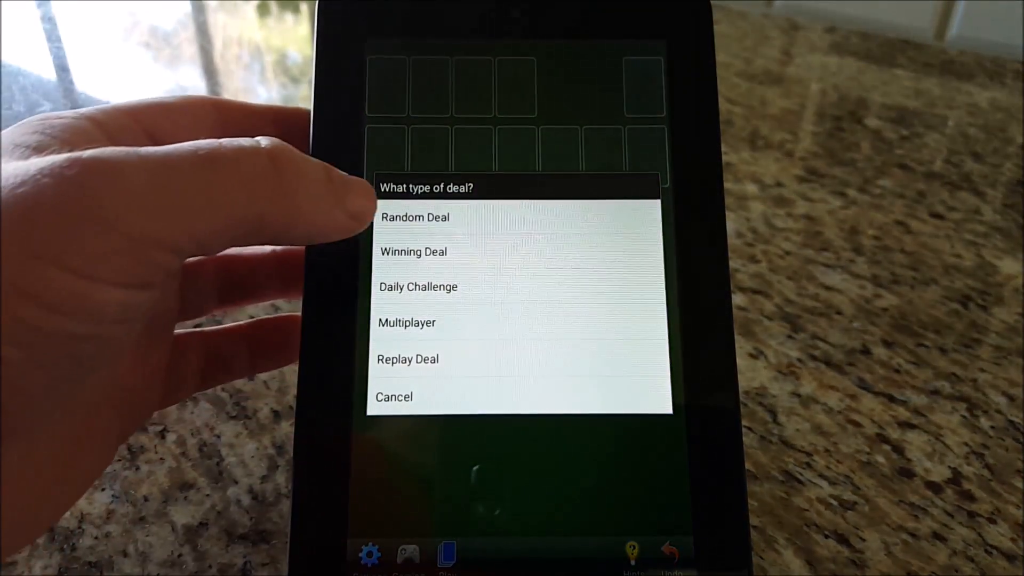
click(415, 217)
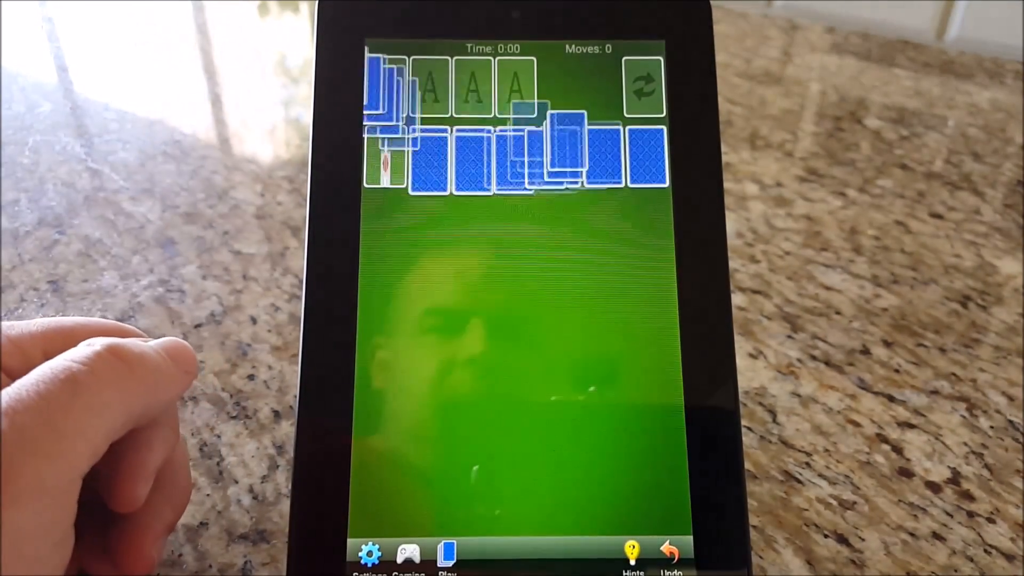